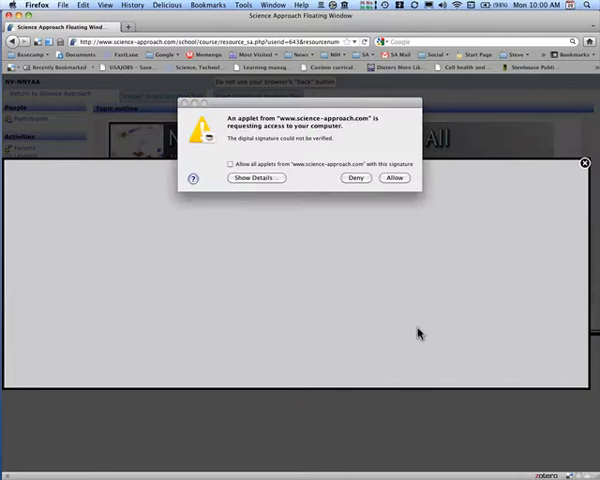
mouse_move(398, 143)
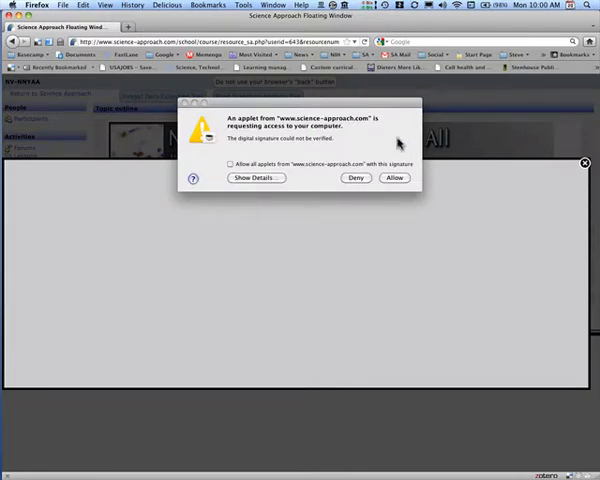
- Allow the science-approach.com applet to access the computer so the analysis tool loads
click(394, 177)
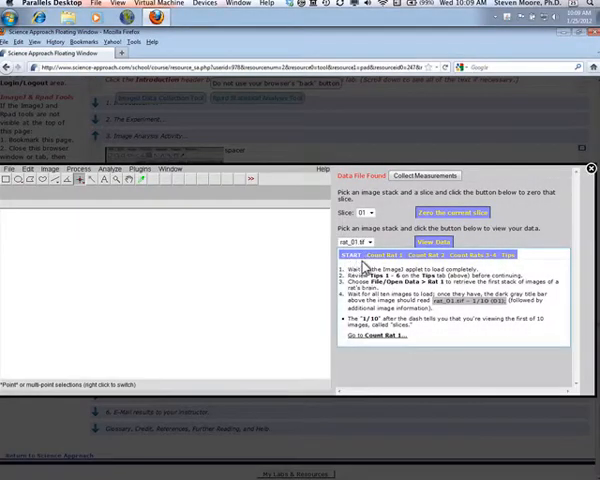
mouse_move(363, 268)
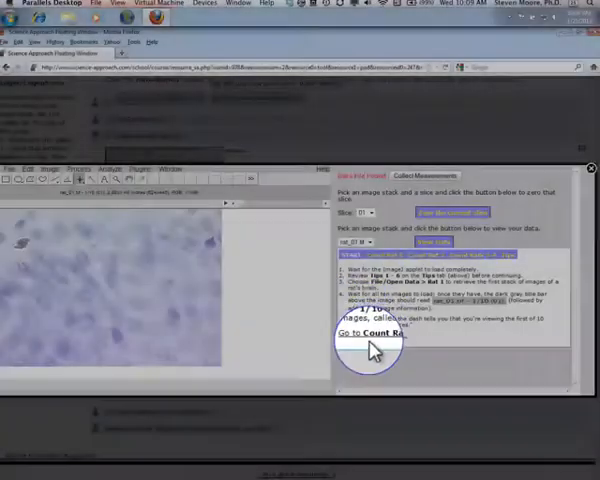
- Show the Count Rat 1 instructions and mark a BrdU-labeled cell in slice 1 of the Rat 1 stack
click(373, 332)
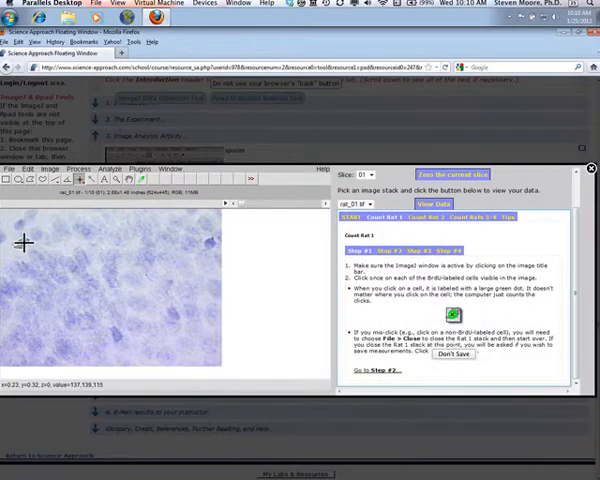
click(22, 243)
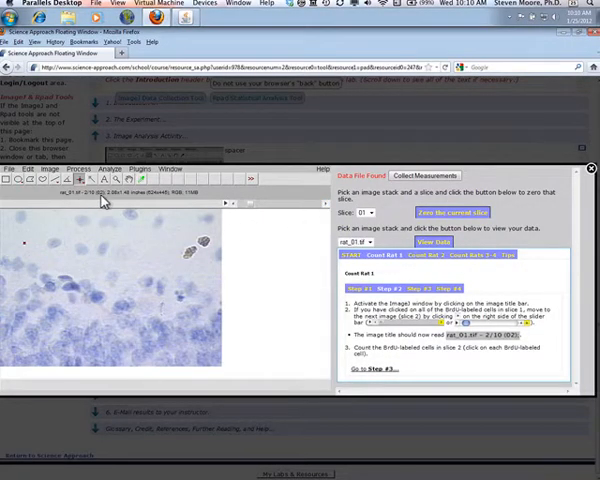
- Mark the BrdU-labeled cells in Rat 1 slices 2 and 3, stepping through the stack
click(189, 249)
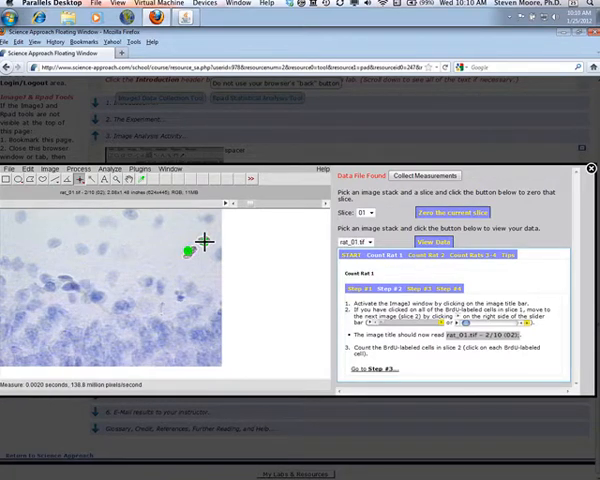
click(198, 238)
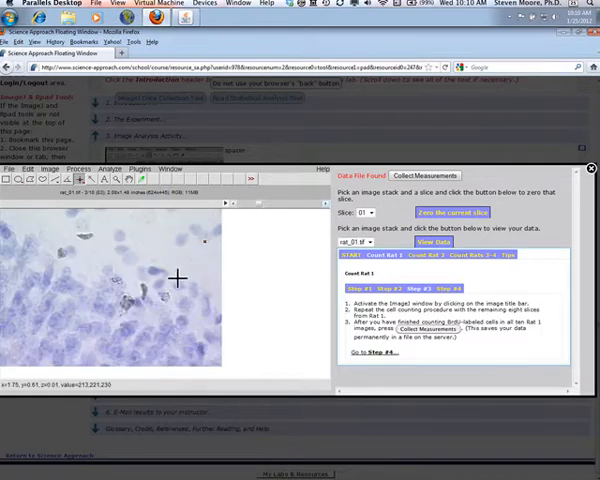
click(130, 300)
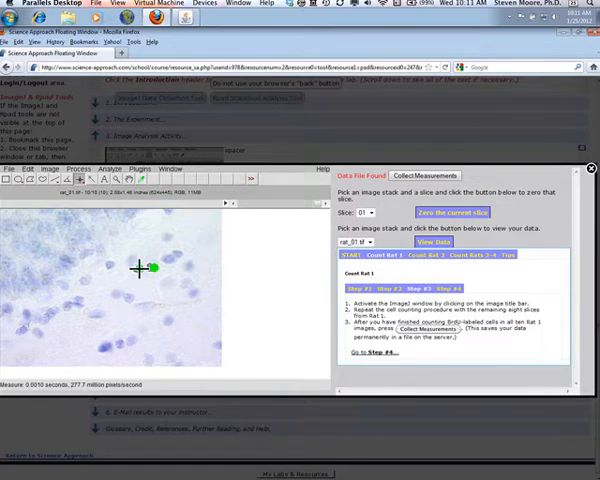
- Mark the last slice-10 cell, collect the 40 Rat 1 measurements and view the data
click(143, 268)
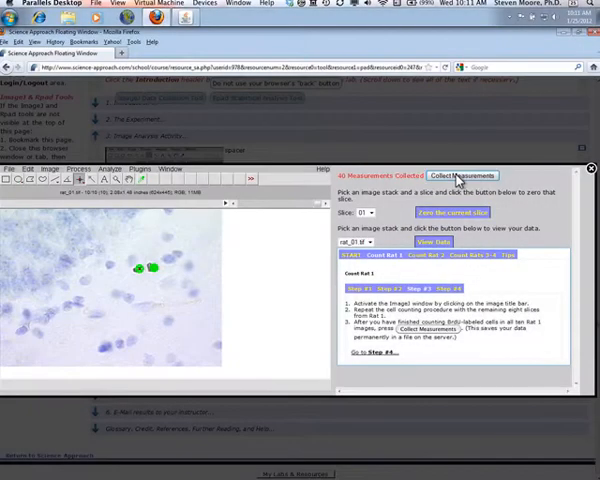
click(463, 175)
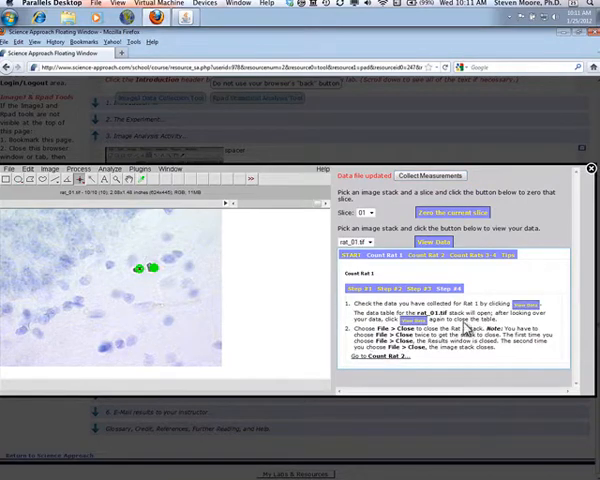
click(432, 242)
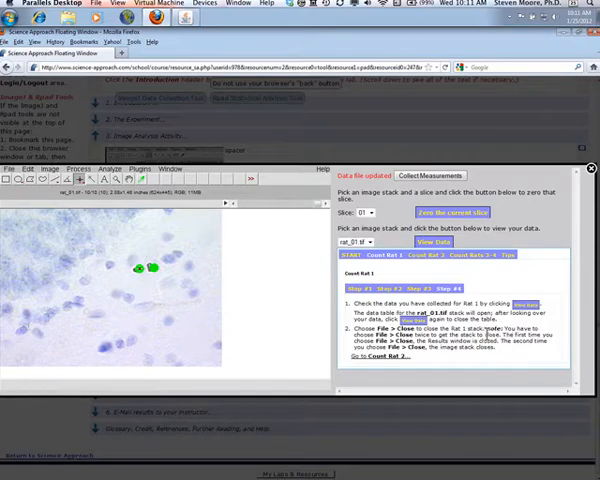
click(10, 181)
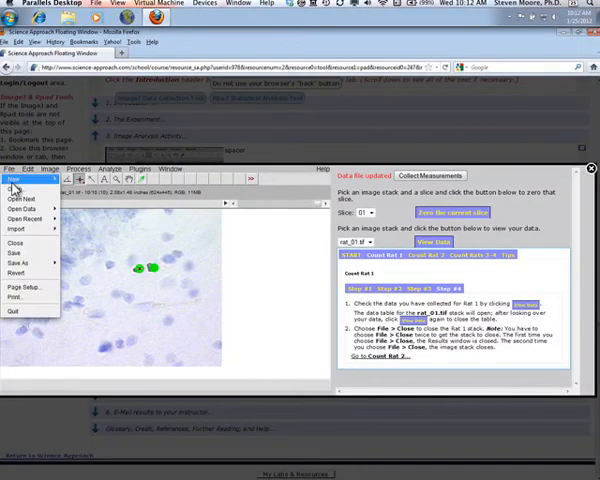
mouse_move(18, 243)
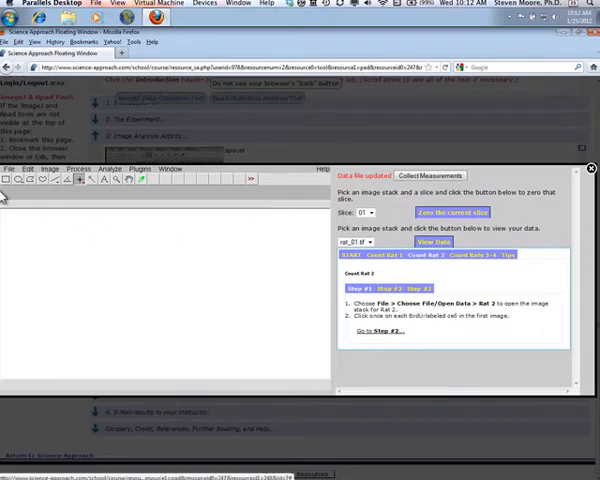
- Open the Rat 2 image stack from File > Open Data at slice 1
click(9, 168)
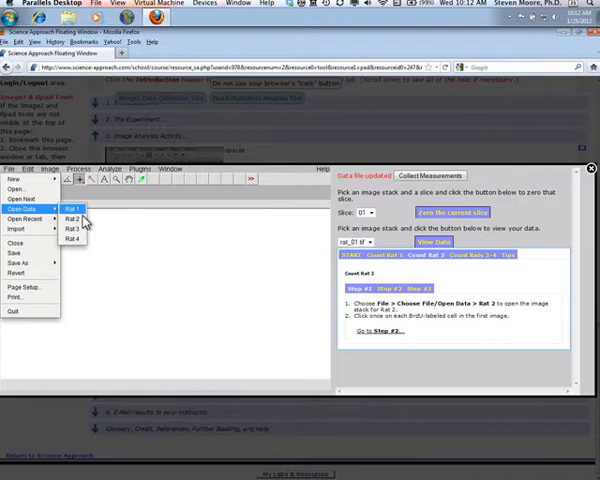
click(71, 208)
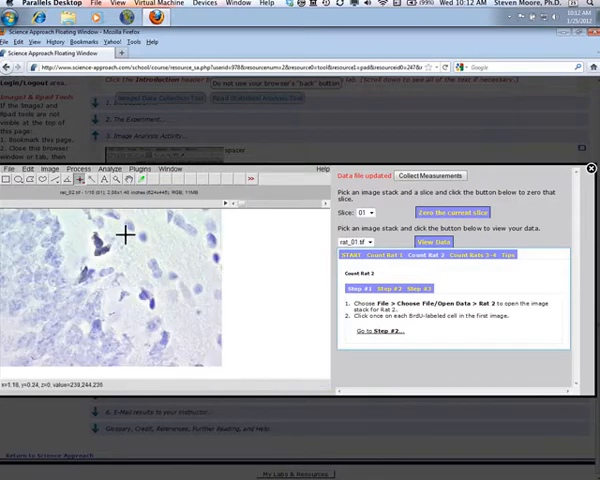
mouse_move(85, 272)
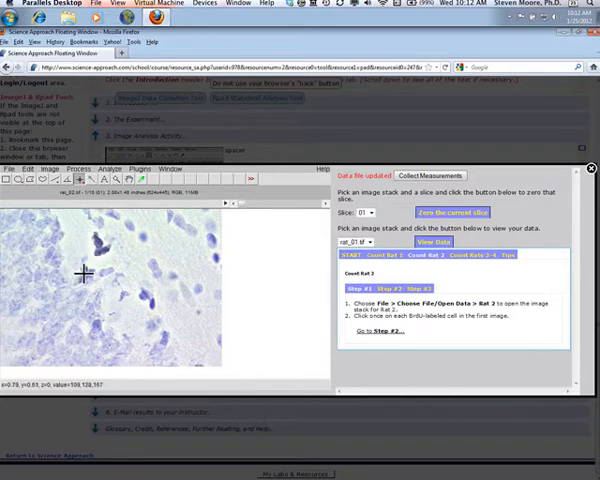
- Mark the BrdU-labeled cells in Rat 2 slices 1 and 2, following the counting instructions
click(98, 245)
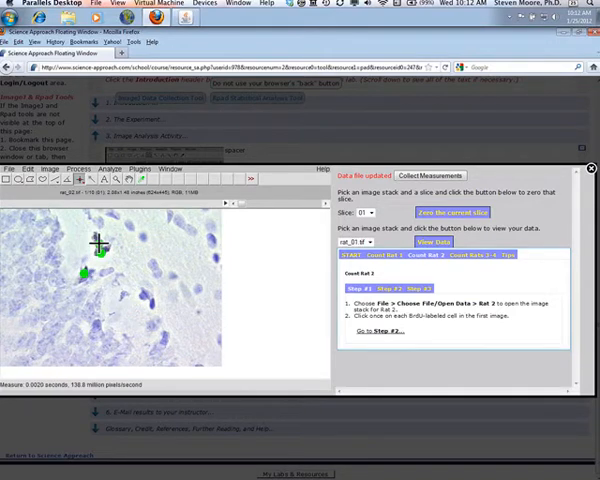
click(92, 238)
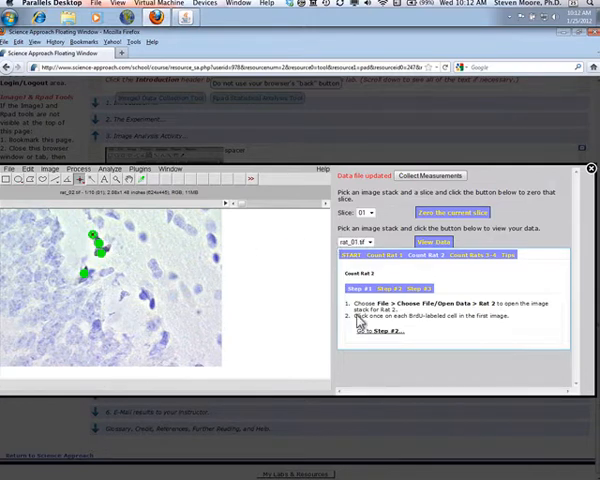
click(370, 330)
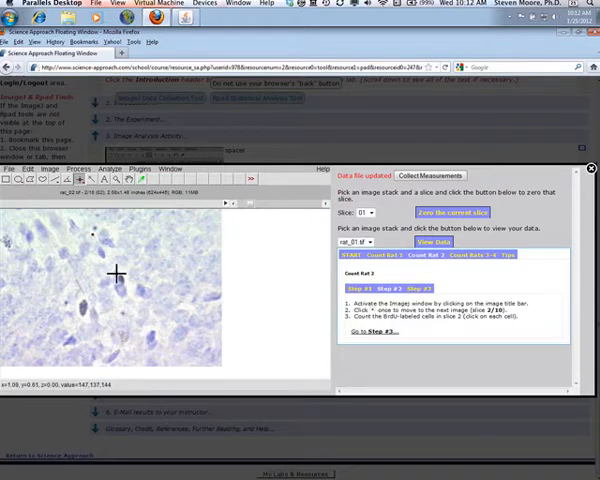
click(95, 310)
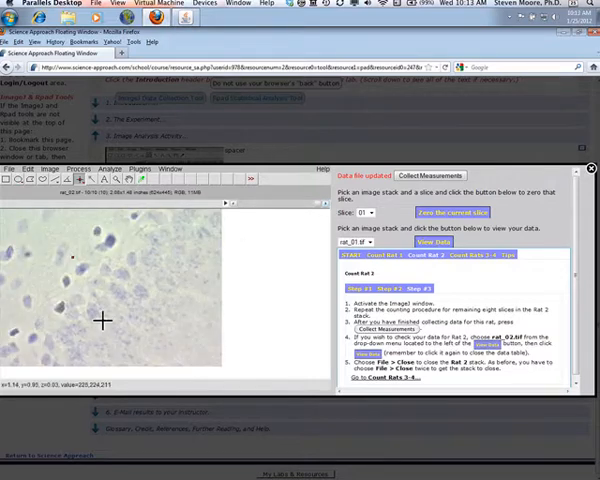
- Mark the slice-10 cell, view the Rat 2 data table, then close the rat_02.tif stack
click(62, 308)
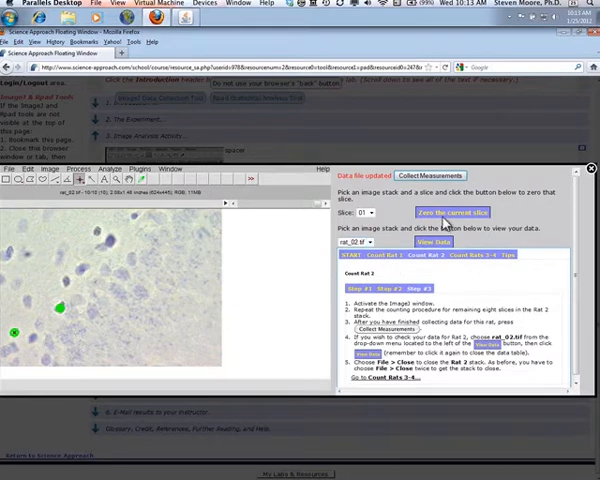
mouse_move(446, 243)
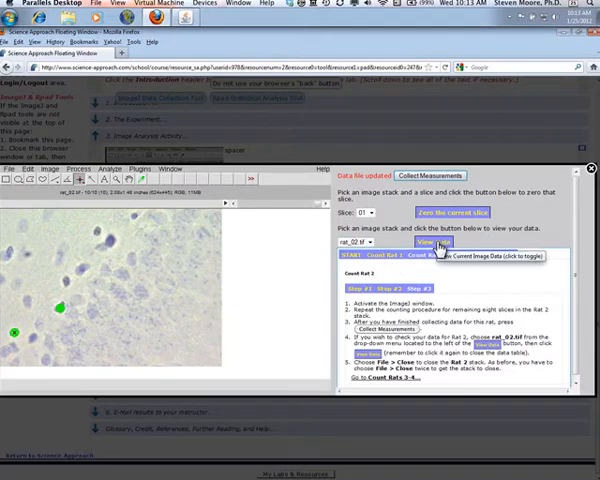
click(427, 242)
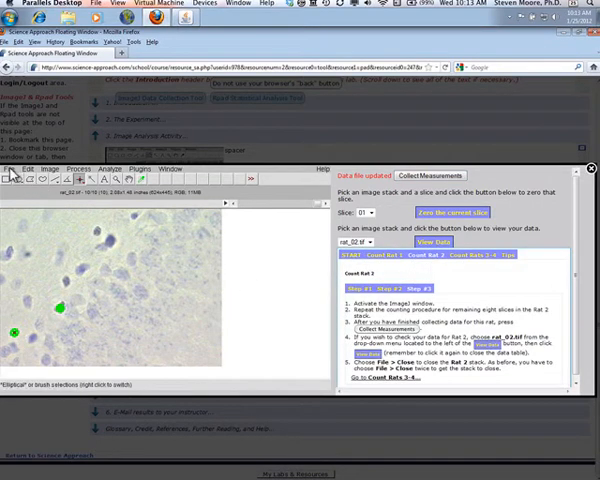
click(9, 168)
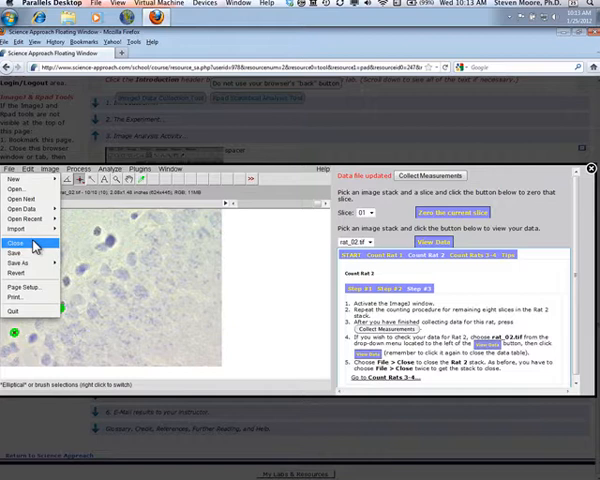
click(18, 242)
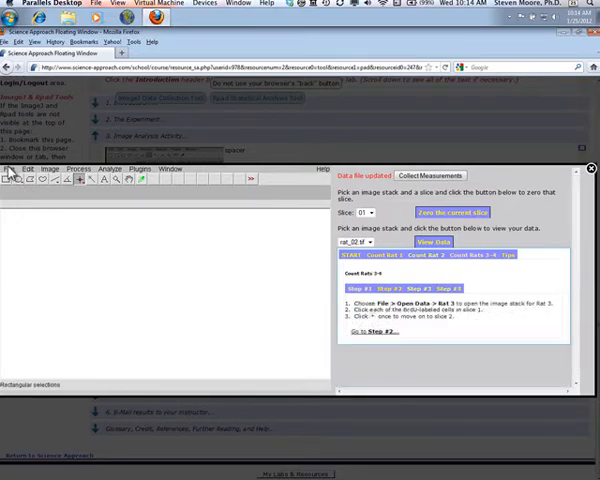
- Load the Rat 3 stack, count its labeled cells and collect the measurements to the data file
click(10, 168)
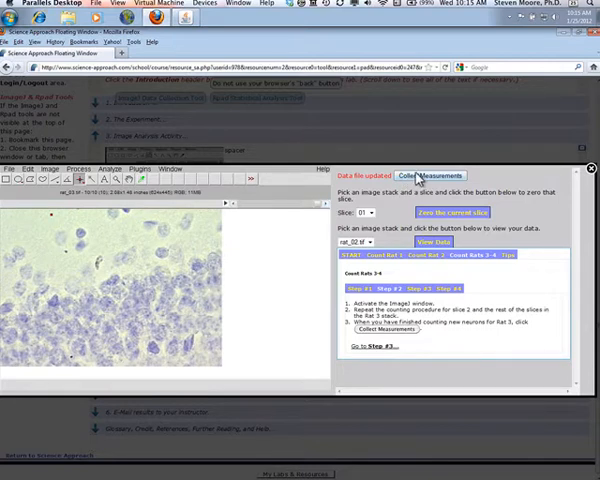
click(419, 175)
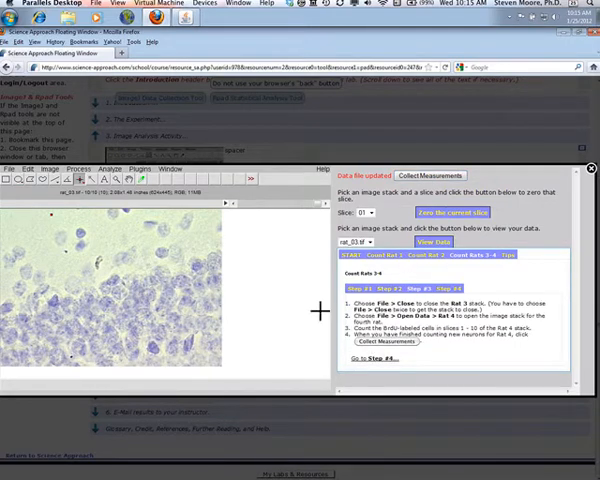
- Close the Rat 3 stack and load the Rat 4 image stack for counting
click(18, 168)
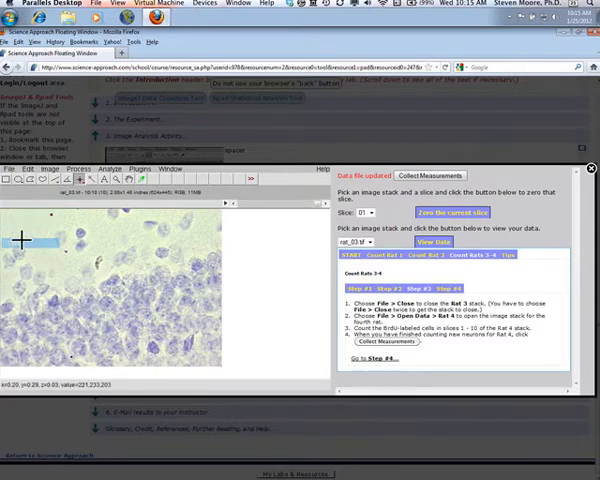
click(16, 169)
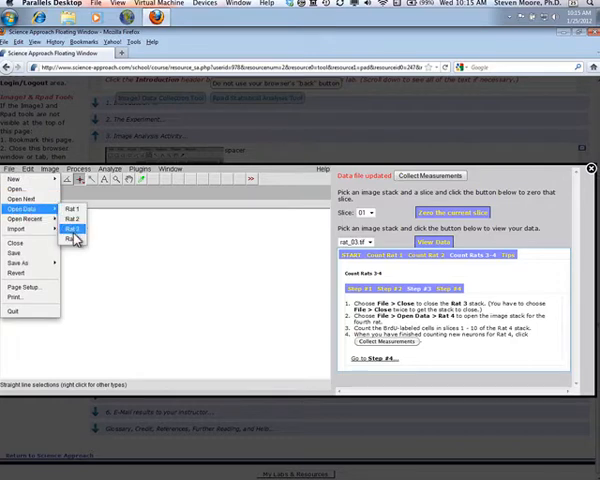
click(72, 231)
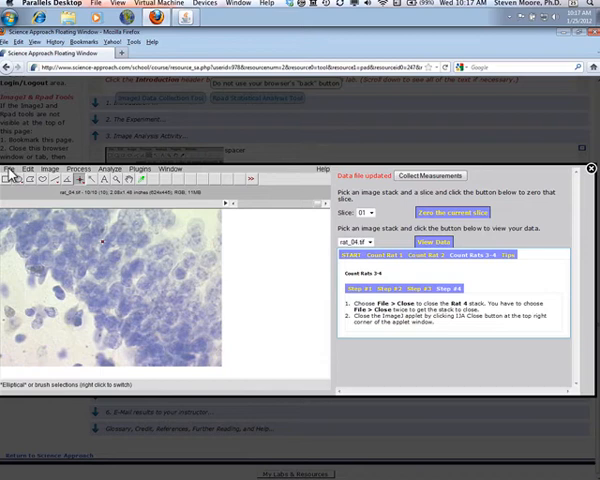
- Close the finished rat_04.tif stack via File > Close
click(10, 167)
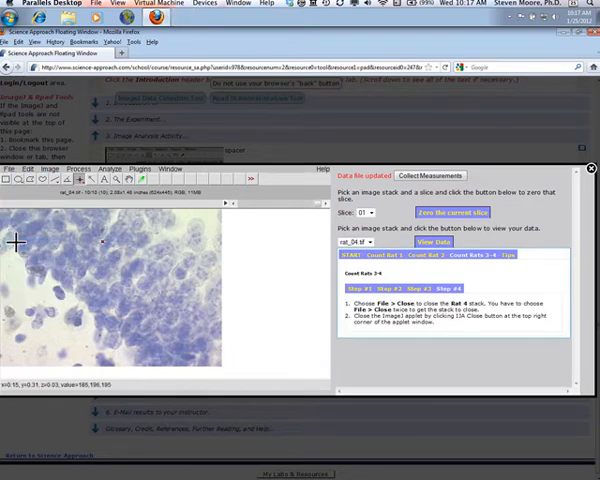
click(10, 168)
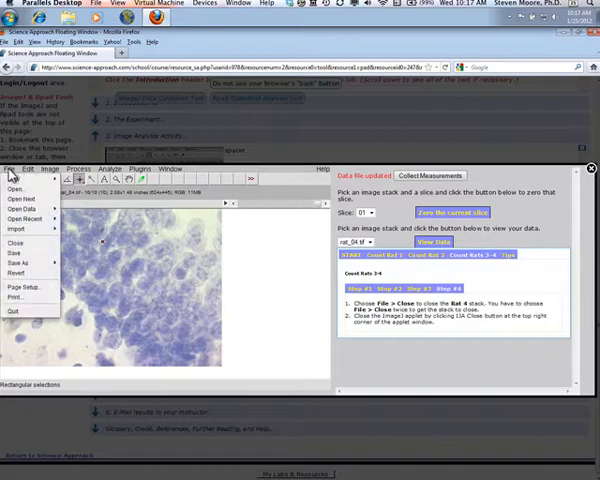
click(16, 243)
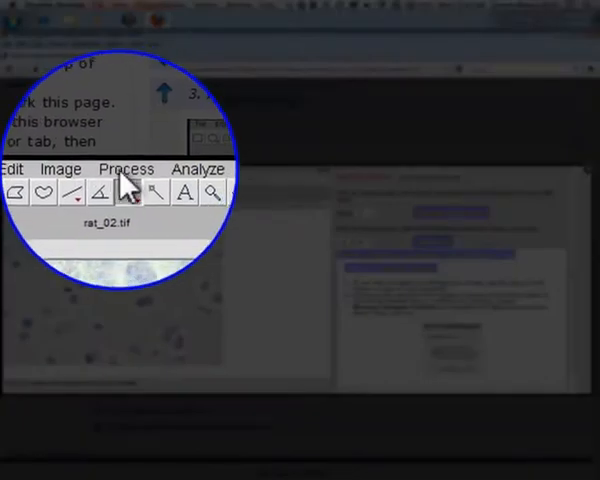
- Enhance contrast with Normalize All 10 Slices checked so labeled cells darken across the Rat 2 stack
click(126, 168)
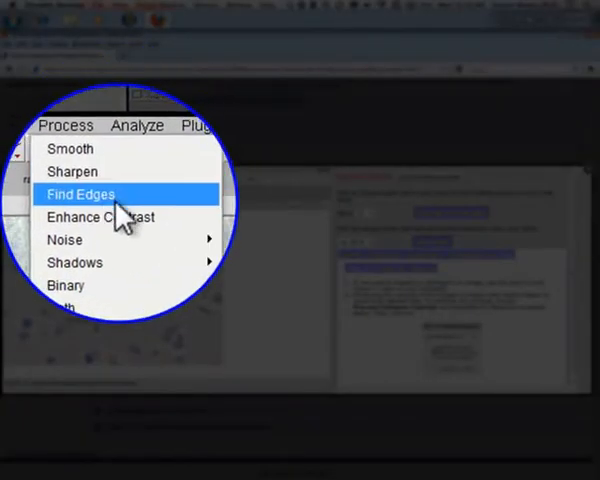
click(80, 193)
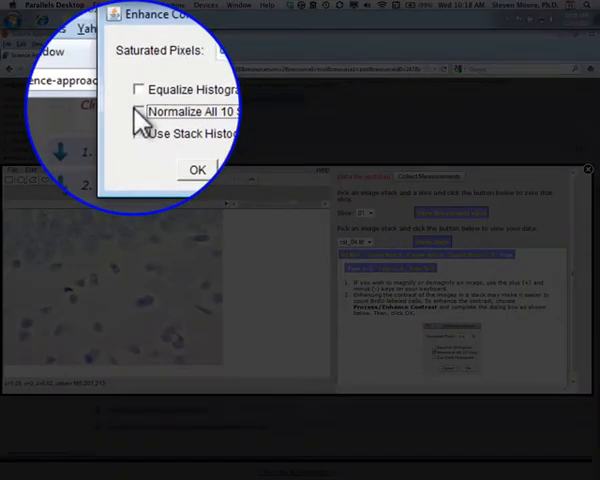
click(138, 110)
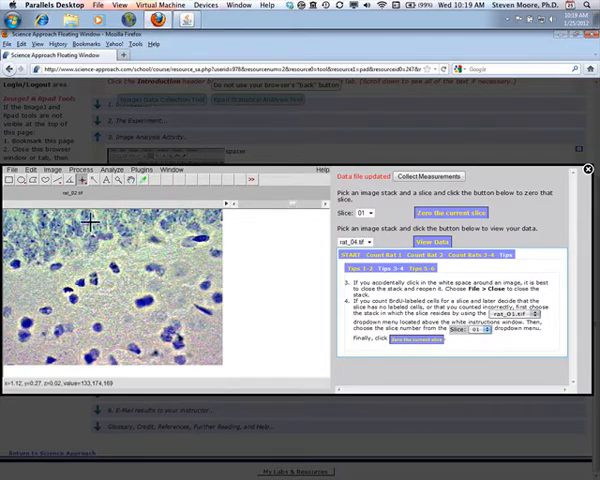
- Close the contrast-enhanced Rat 2 stack, declining to save its 1 pending measurement, then show the rat_02 data table
click(12, 169)
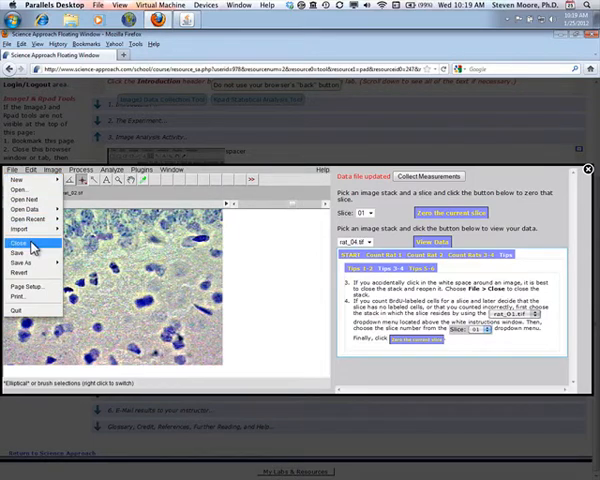
click(20, 243)
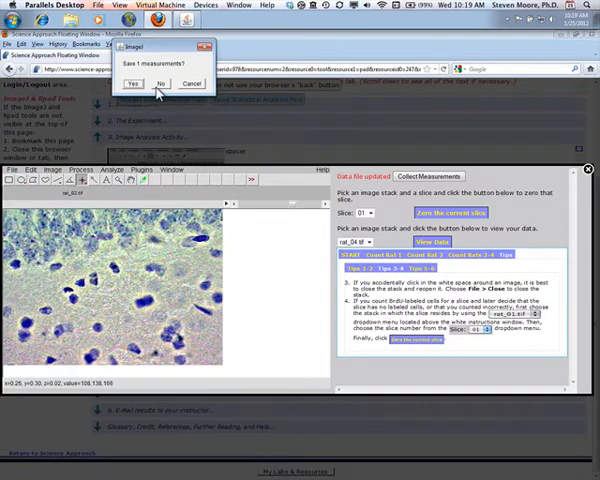
click(159, 83)
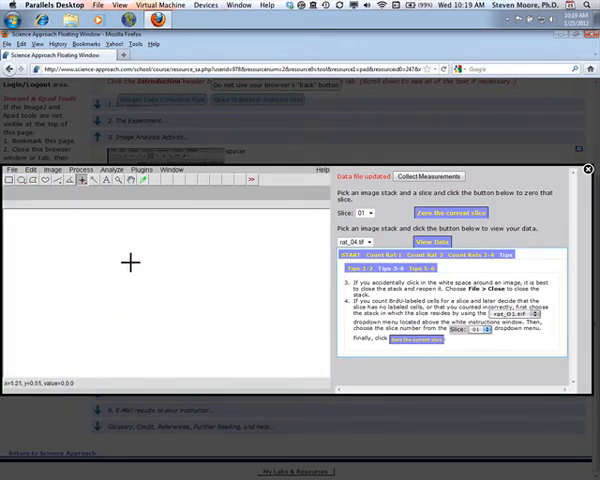
click(431, 241)
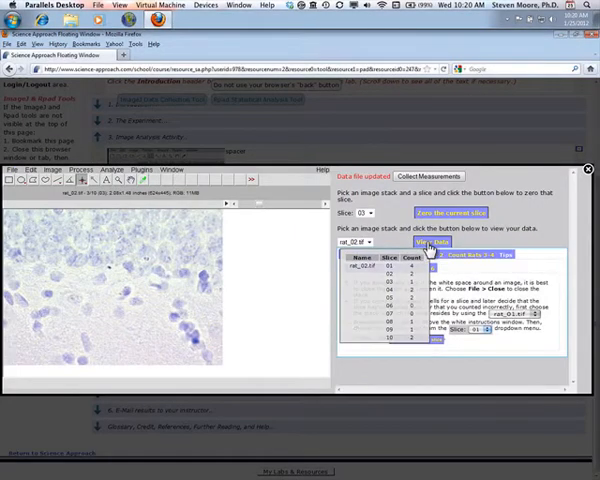
- Toggle View Data to review the rat_02.tif count table after zeroing slice 03, then hide it again
click(432, 243)
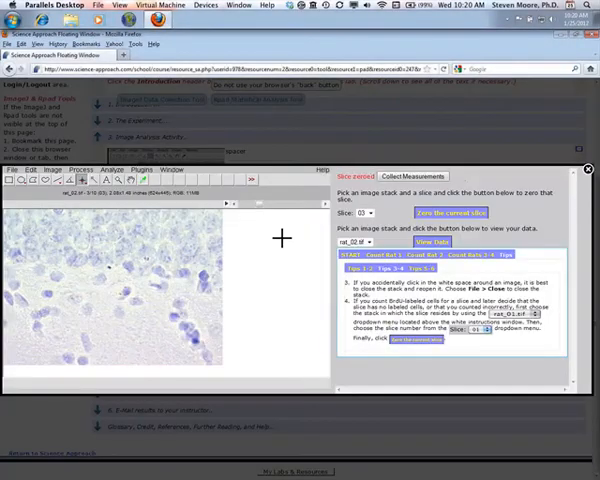
click(432, 242)
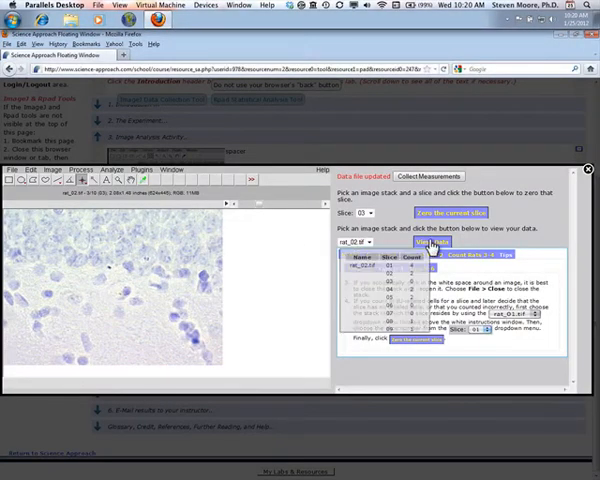
click(431, 241)
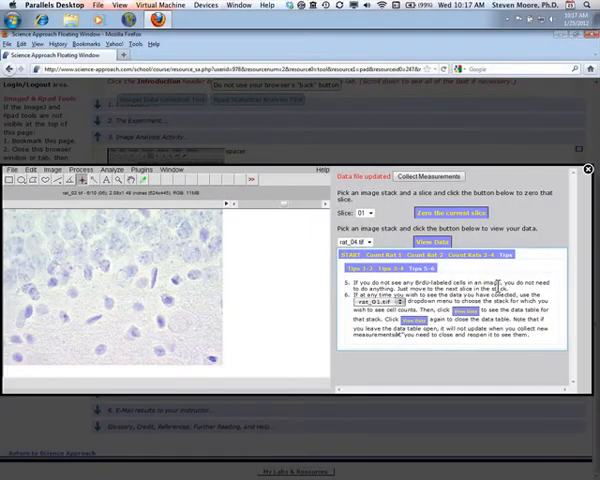
mouse_move(505, 288)
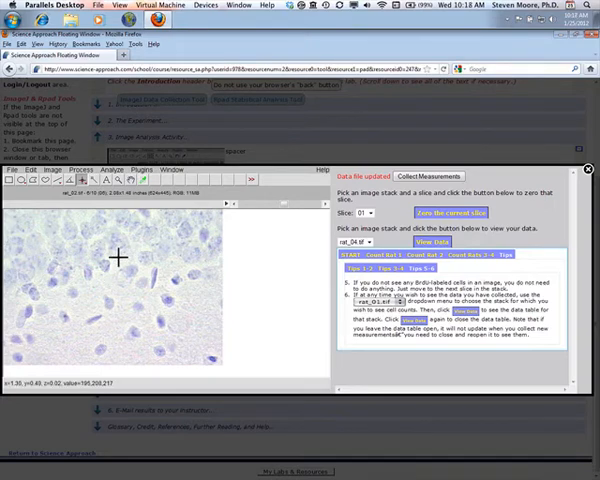
mouse_move(131, 250)
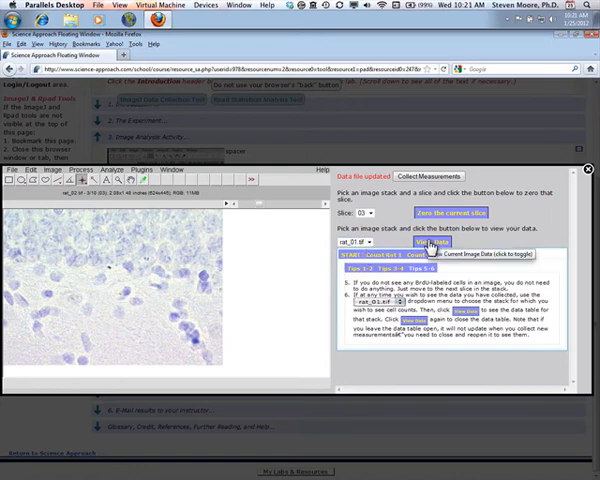
- Show the per-slice cell count table for the rat_01.tif stack via View Data
click(431, 242)
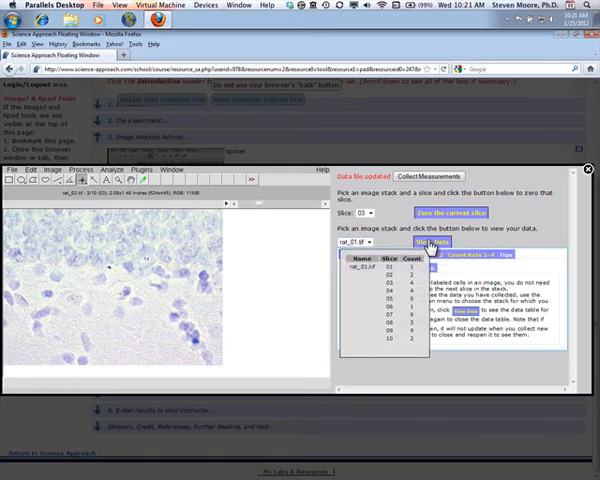